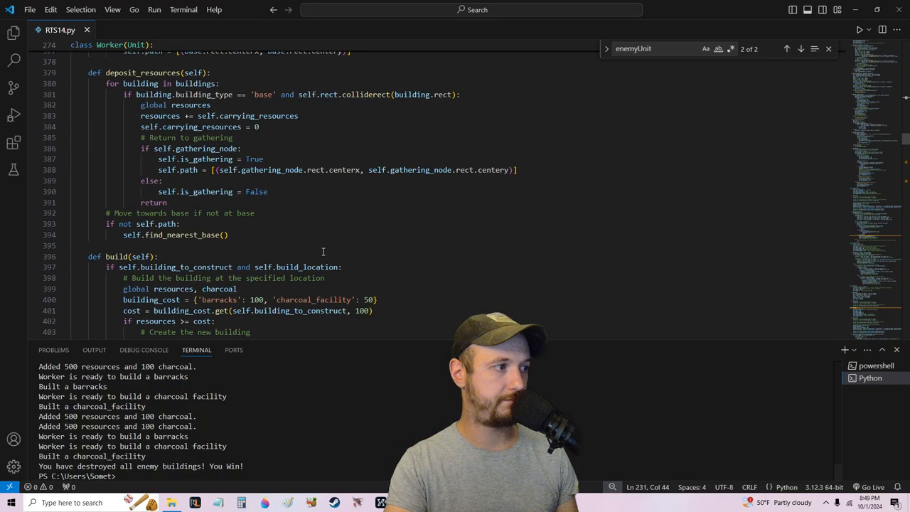
{"action": "scroll", "scroll_direction": "up", "scroll_amount": 3}
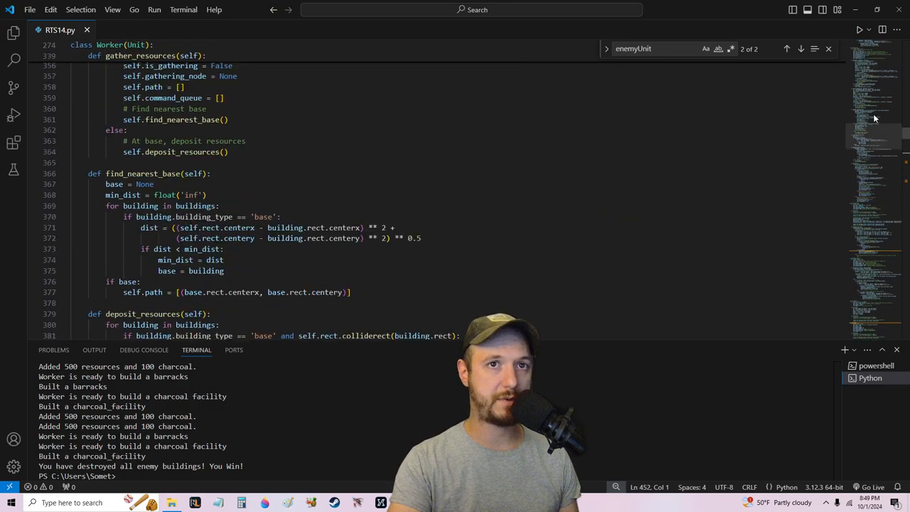
{"action": "scroll", "scroll_direction": "down", "scroll_amount": 3}
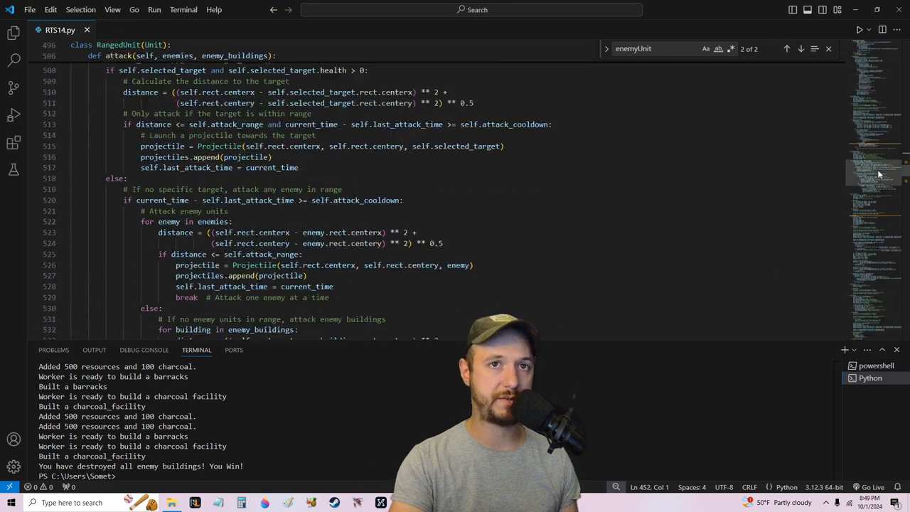
{"action": "scroll", "scroll_direction": "up", "scroll_amount": 3}
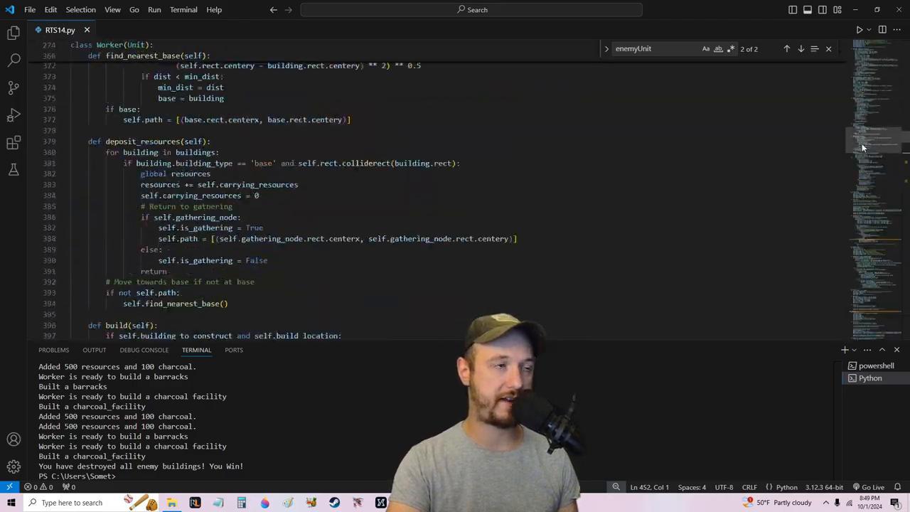
{"action": "scroll", "scroll_direction": "down", "scroll_amount": 3}
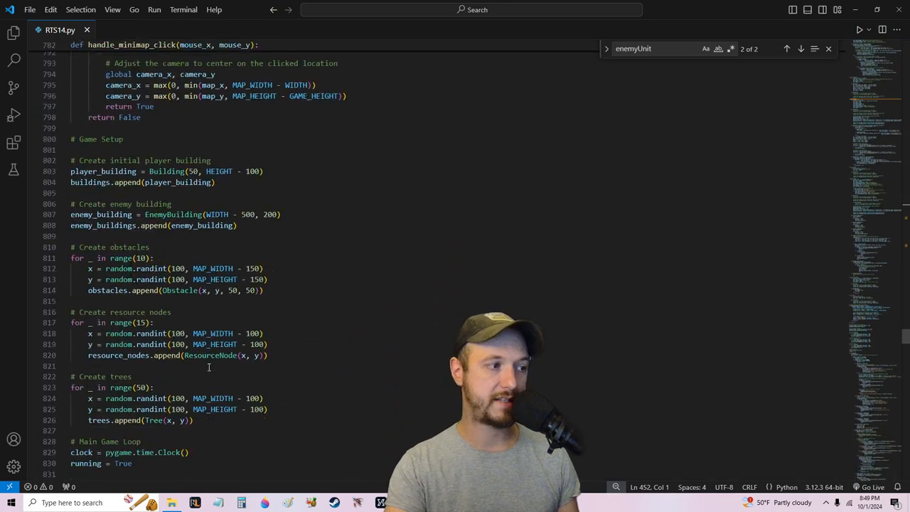
{"action": "scroll", "scroll_direction": "down", "scroll_amount": 3}
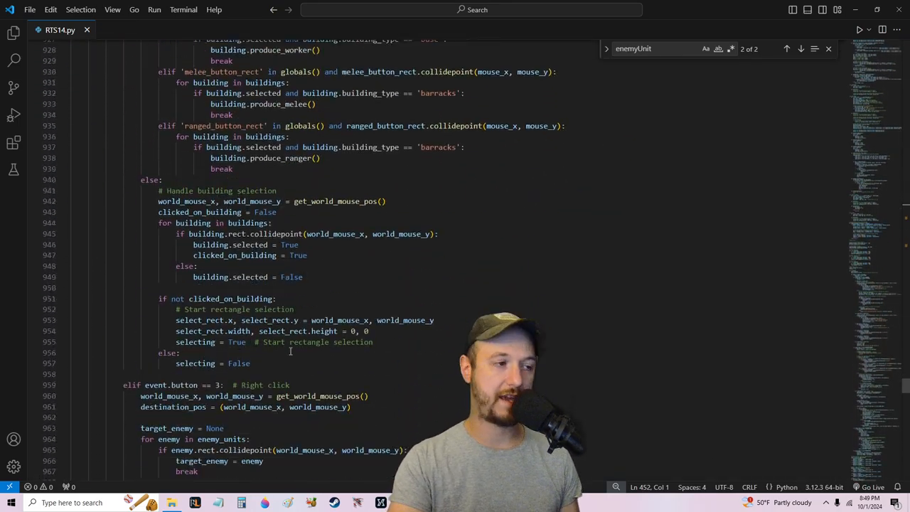
{"action": "scroll", "scroll_direction": "down", "scroll_amount": 3}
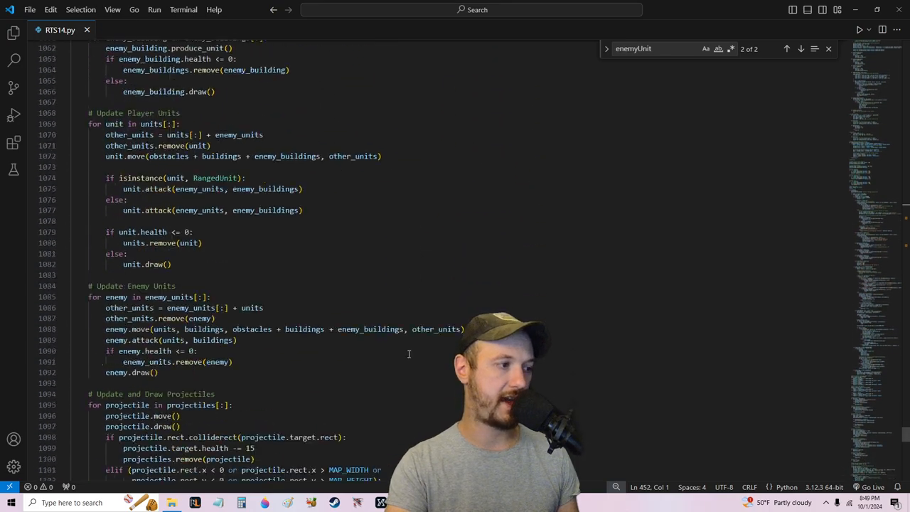
{"action": "scroll", "scroll_direction": "down", "scroll_amount": 3}
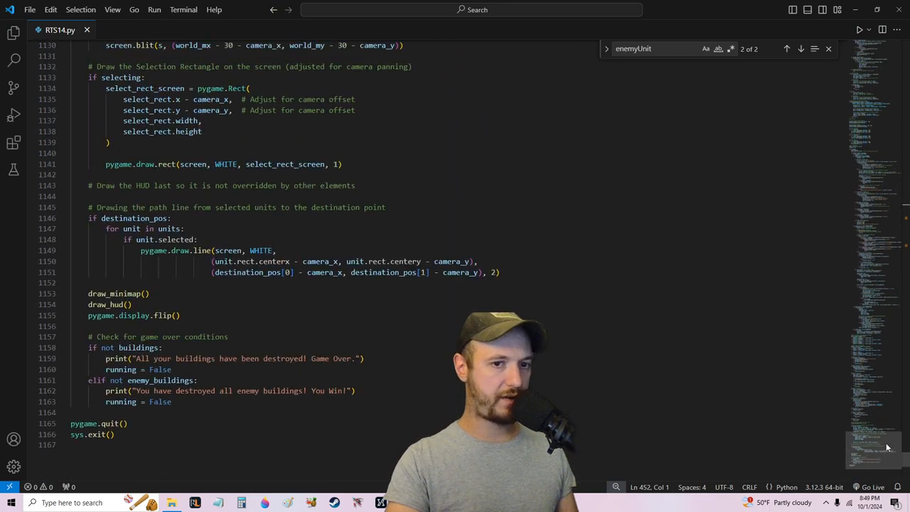
{"action": "scroll", "scroll_direction": "up", "scroll_amount": 3}
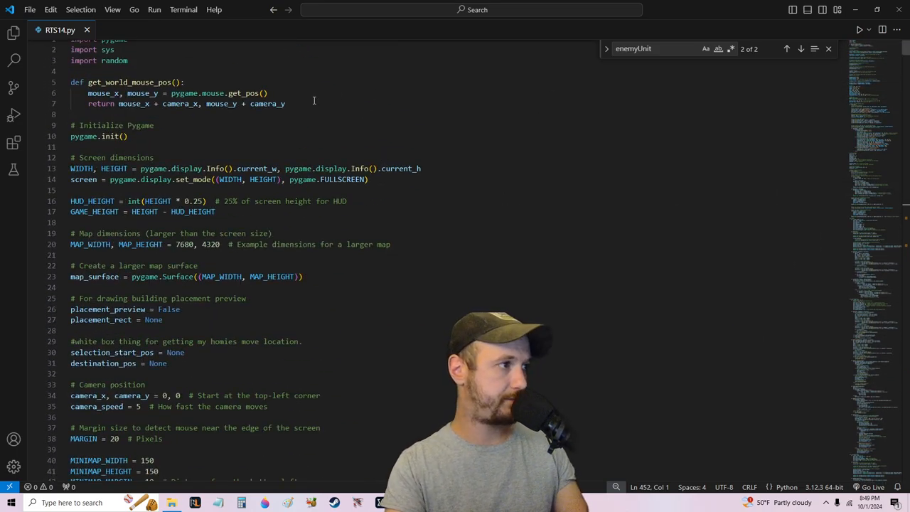
{"action": "scroll", "scroll_direction": "down", "scroll_amount": 3}
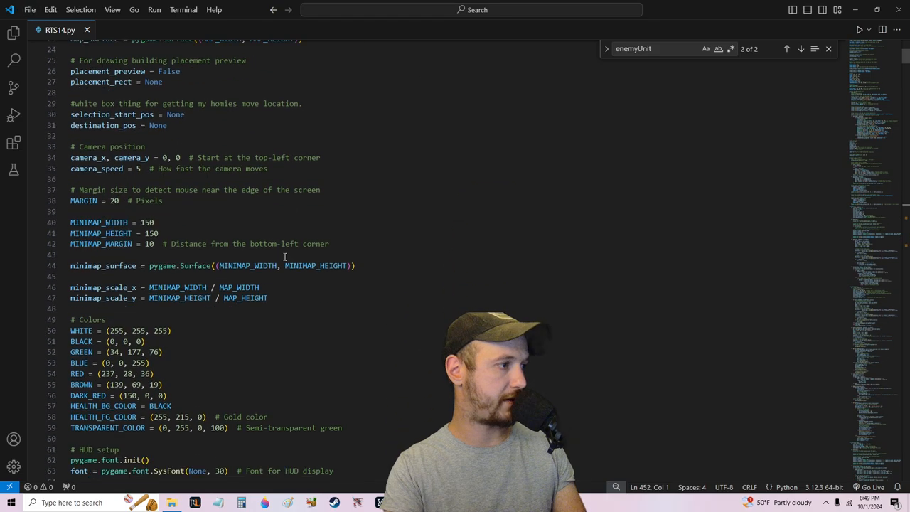